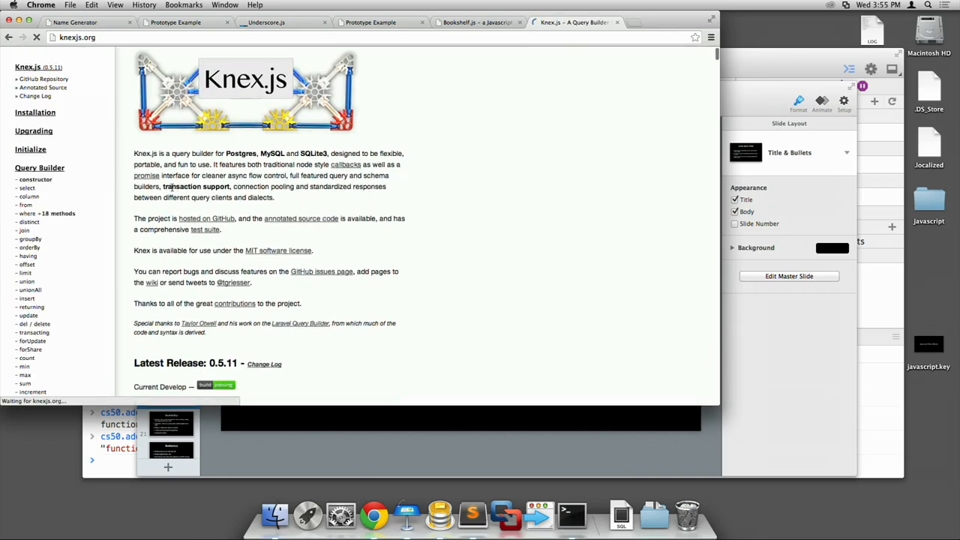
scroll("down", 3)
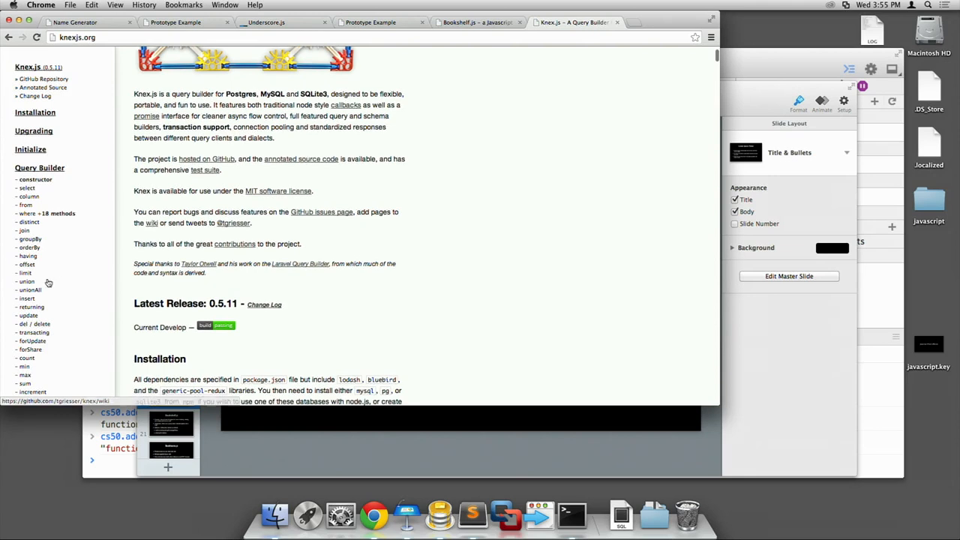
scroll("down", 3)
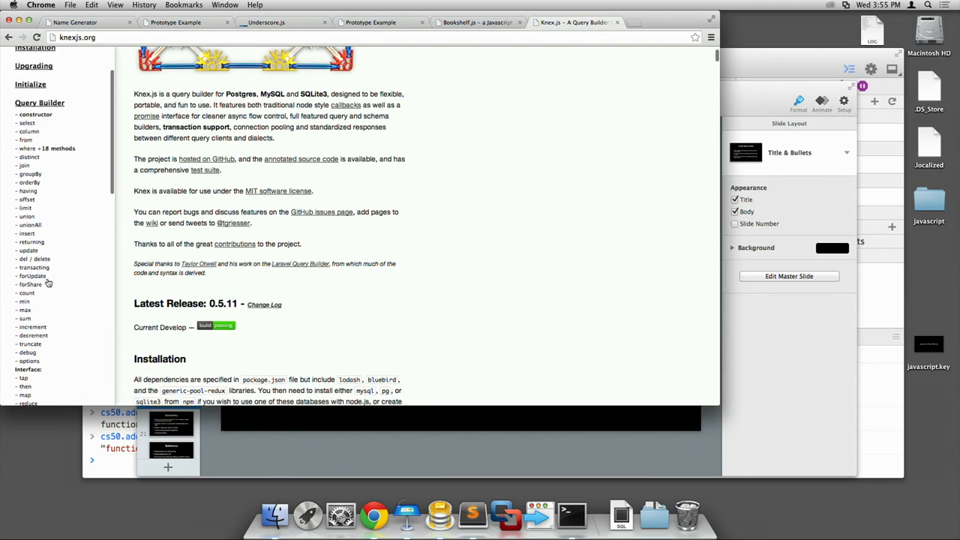